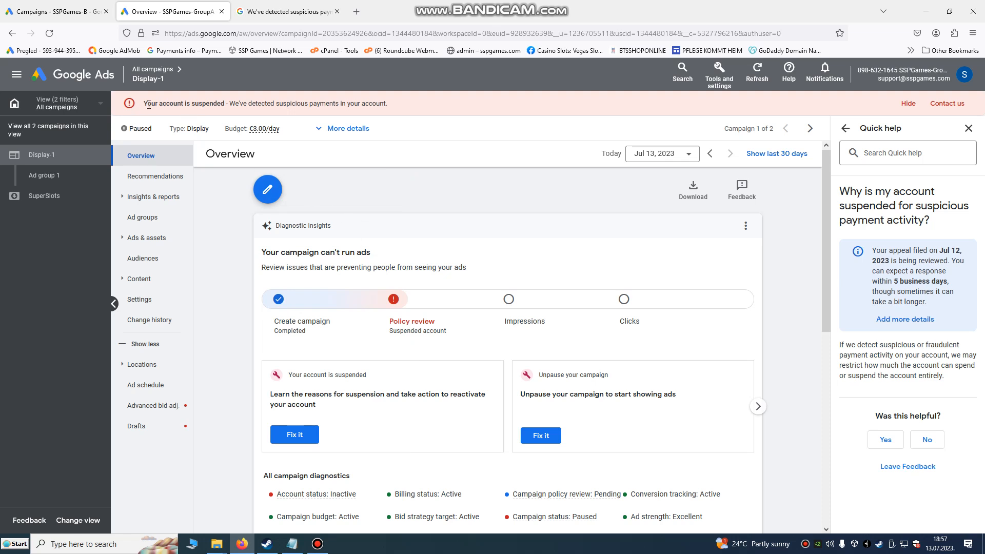
Step: Highlight the suspicious-payments notice and the first two suspension causes, then minimize Notepad
{"action": "double_click", "coordinate": [184, 103]}
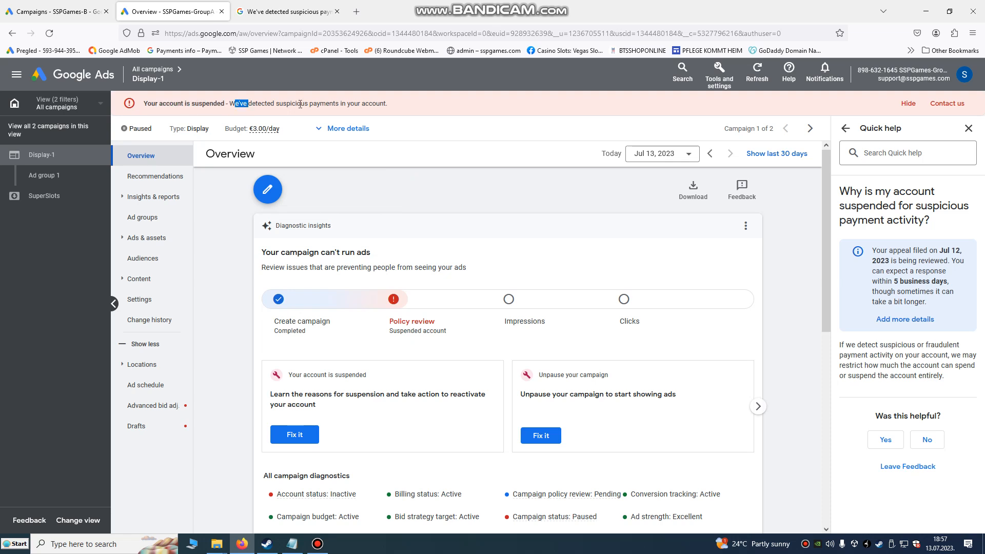
{"action": "left_click_drag", "start_coordinate": [241, 103], "coordinate": [388, 103]}
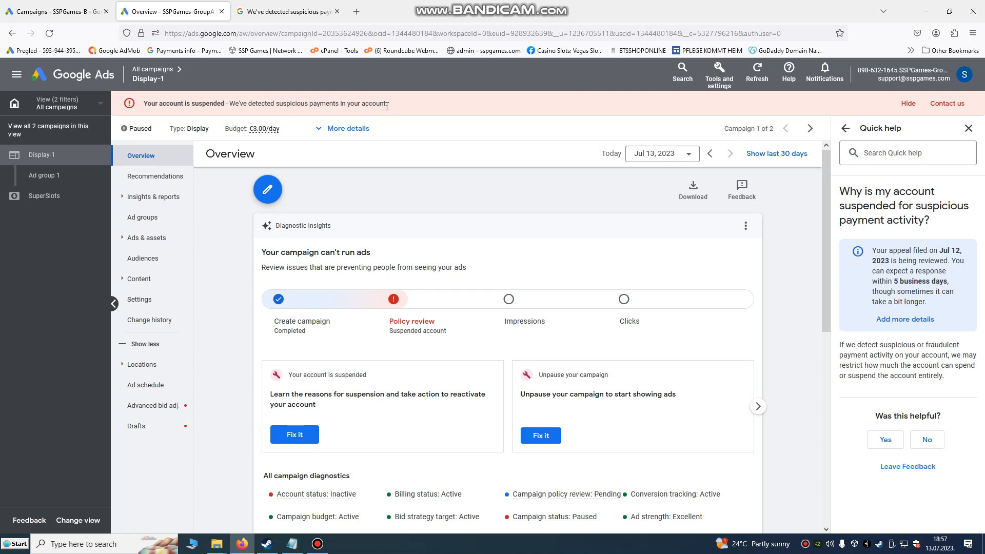
{"action": "mouse_move", "coordinate": [384, 113]}
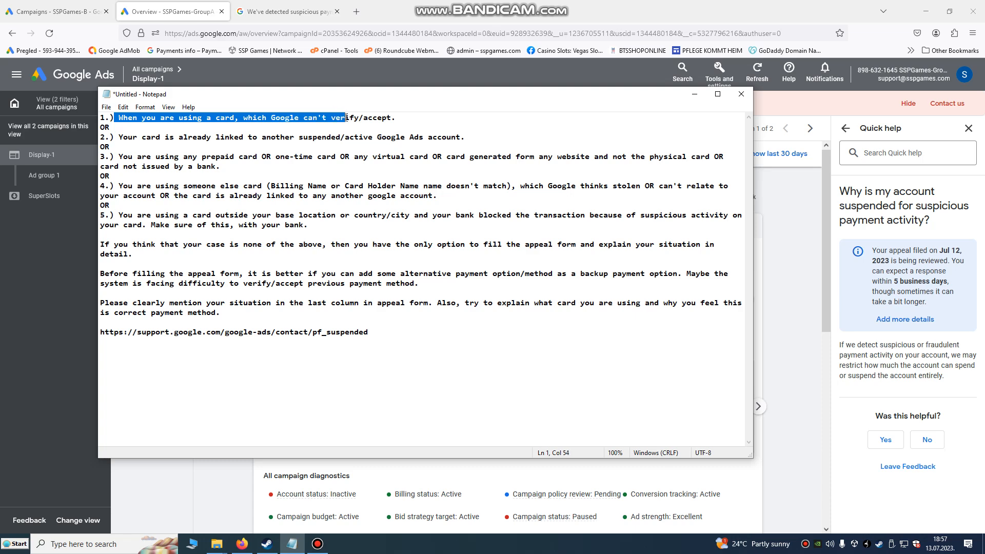
{"action": "left_click_drag", "start_coordinate": [402, 94], "coordinate": [443, 99]}
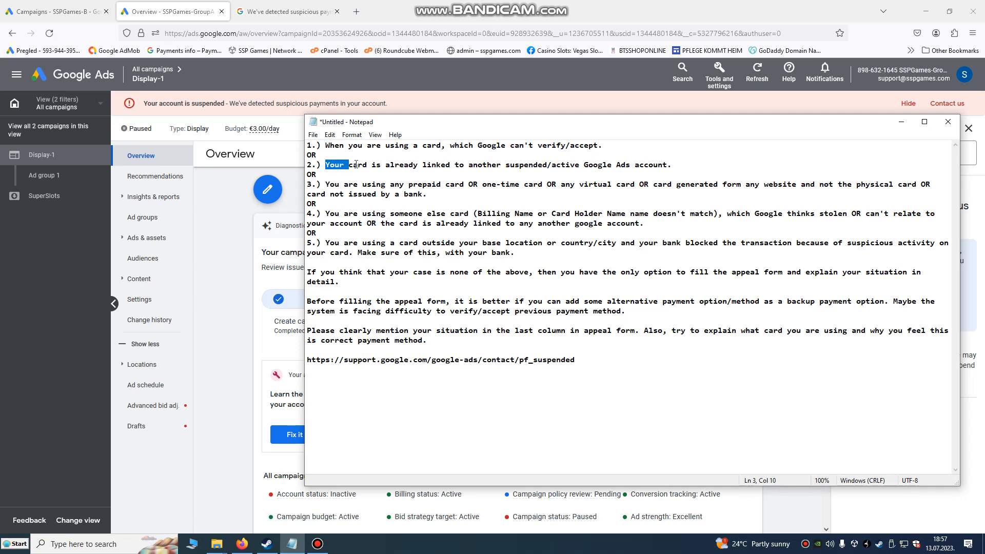
{"action": "left_click_drag", "start_coordinate": [350, 165], "coordinate": [540, 165]}
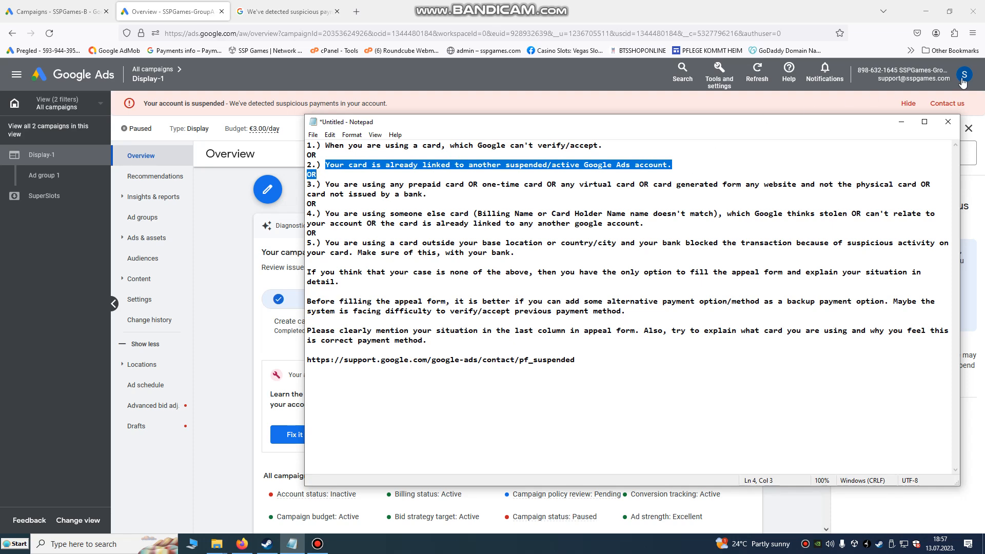
{"action": "left_click", "coordinate": [962, 73]}
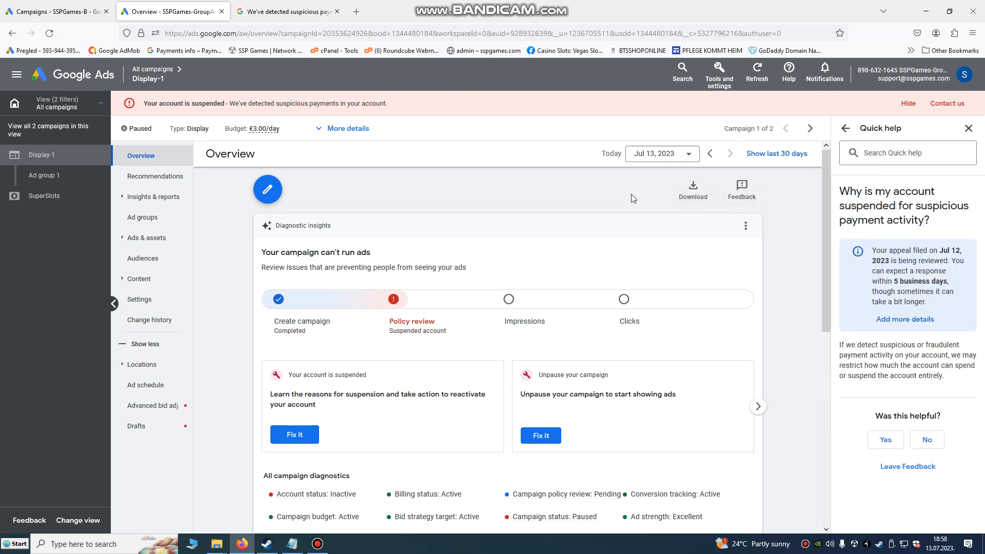
{"action": "mouse_move", "coordinate": [188, 104]}
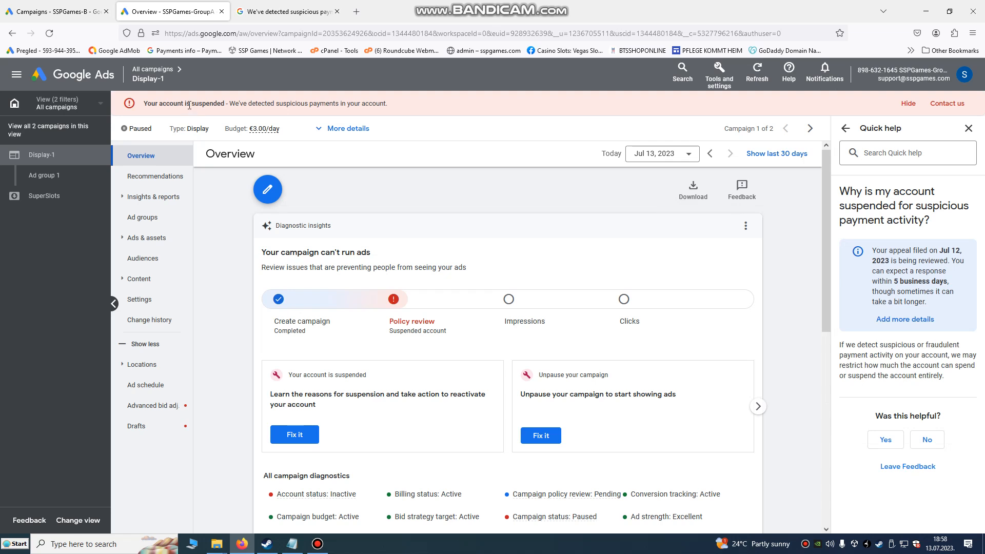
{"action": "mouse_move", "coordinate": [279, 112]}
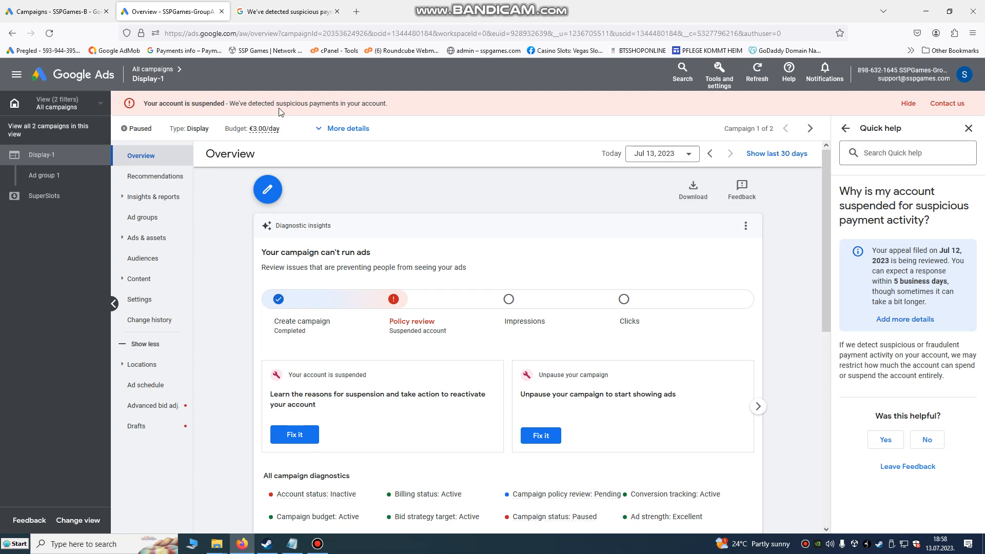
Step: Open the Billing summary showing €10.00 available funds from a manual payment
{"action": "left_click", "coordinate": [719, 72]}
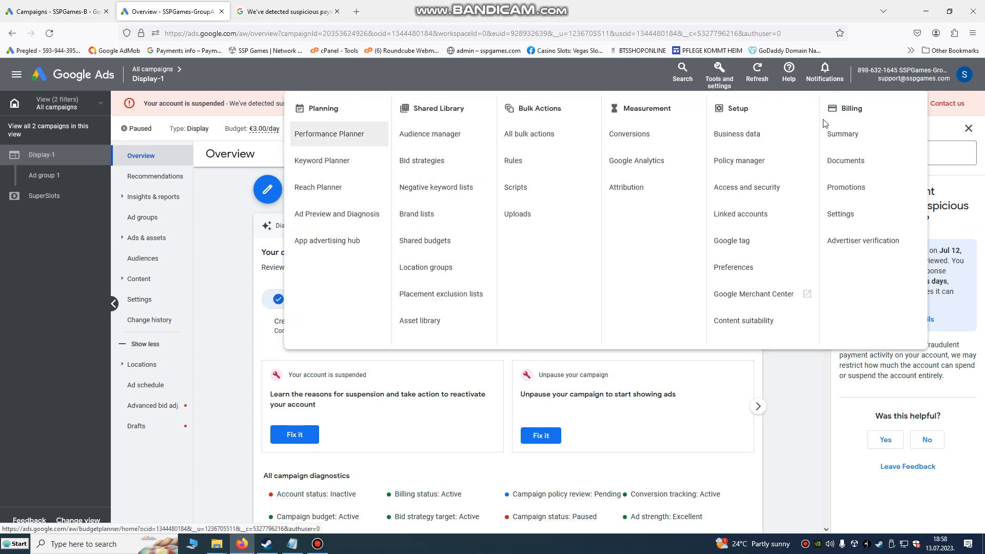
{"action": "left_click", "coordinate": [842, 134]}
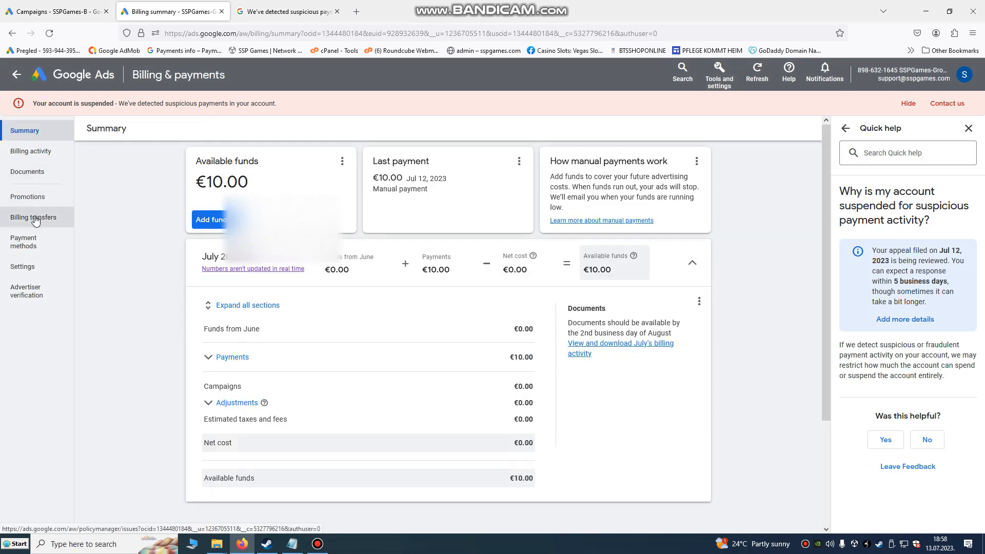
Step: Show the Payment methods page with the saved Mastercard
{"action": "left_click", "coordinate": [23, 241]}
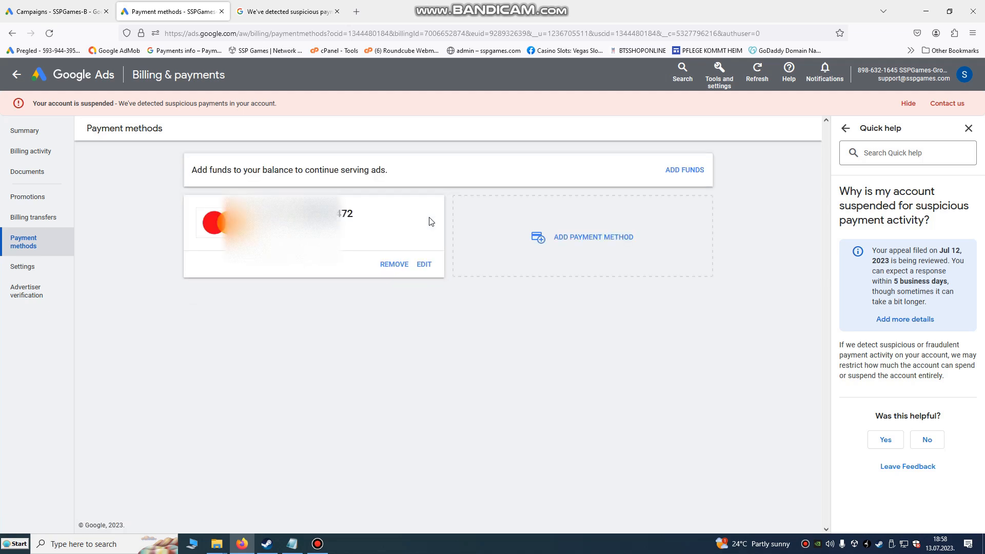
{"action": "mouse_move", "coordinate": [344, 197]}
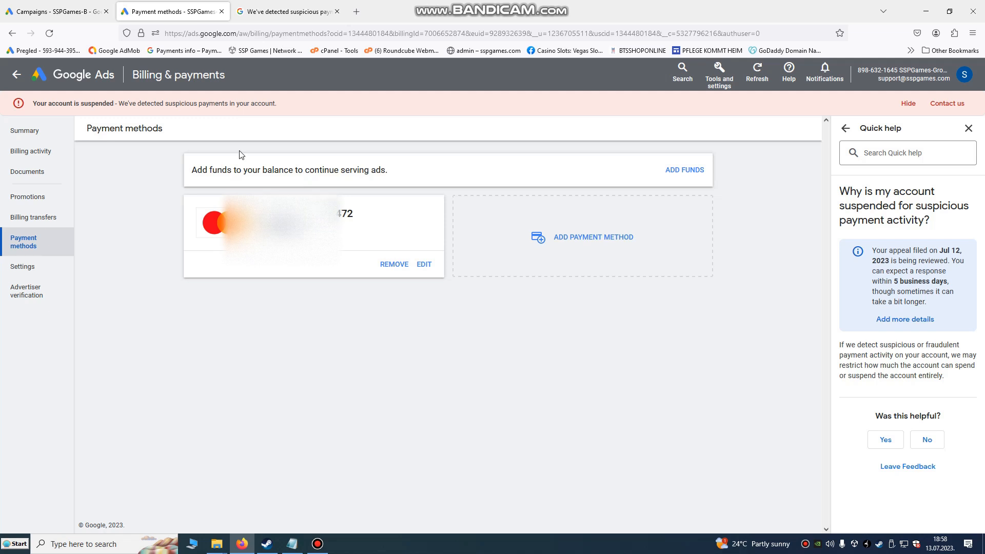
{"action": "mouse_move", "coordinate": [290, 520]}
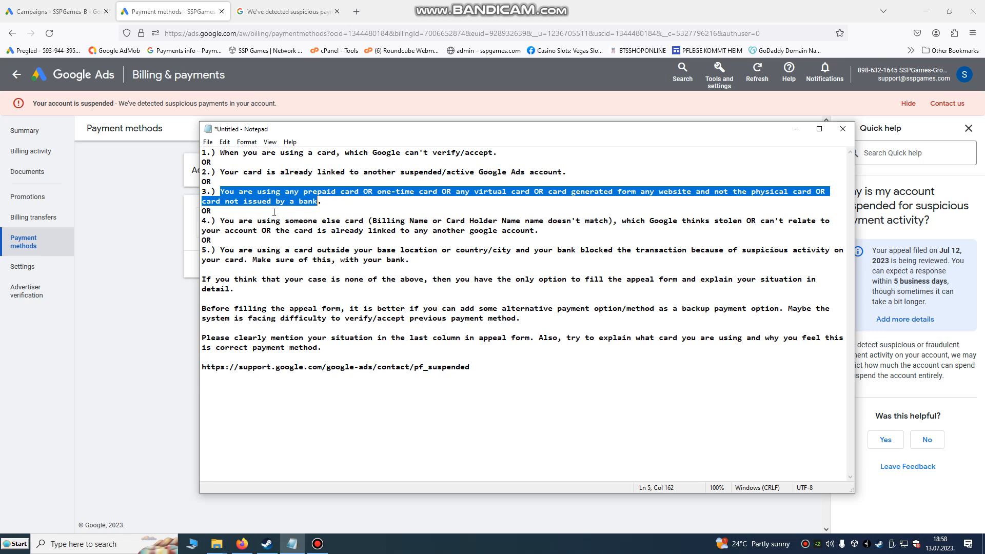
Step: Highlight the fourth and fifth suspension causes, including using someone else's card, then return to Google Ads
{"action": "left_click", "coordinate": [221, 220]}
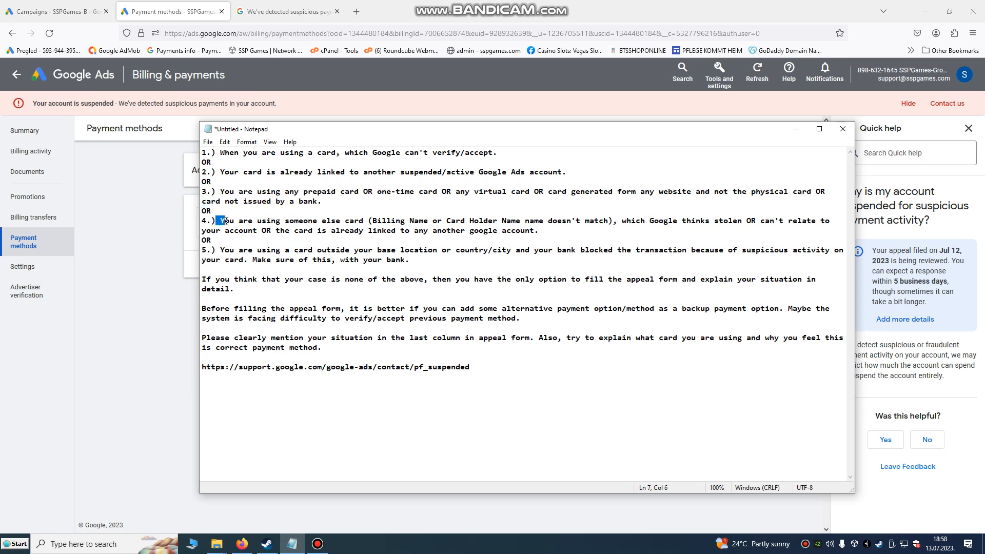
{"action": "left_click_drag", "start_coordinate": [218, 220], "coordinate": [363, 230]}
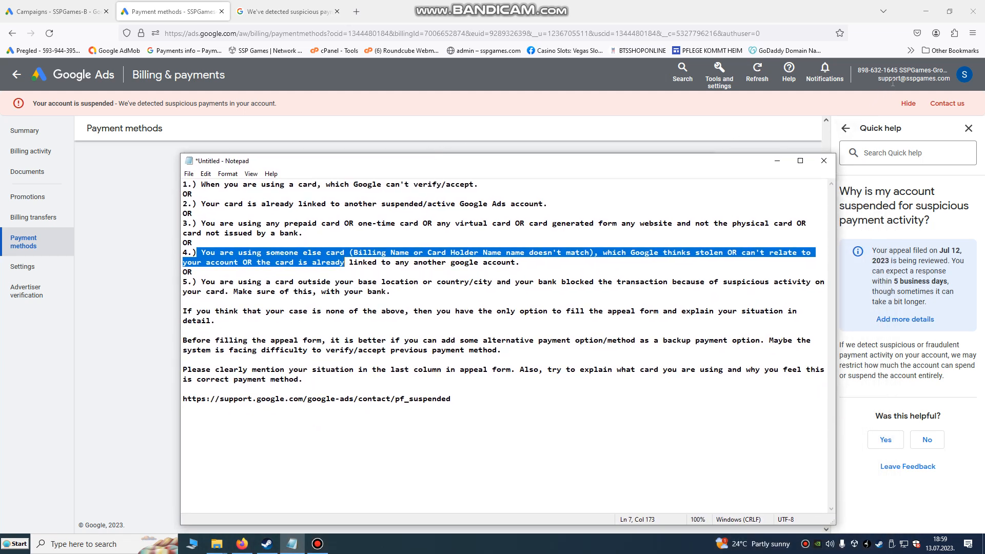
{"action": "mouse_move", "coordinate": [86, 165]}
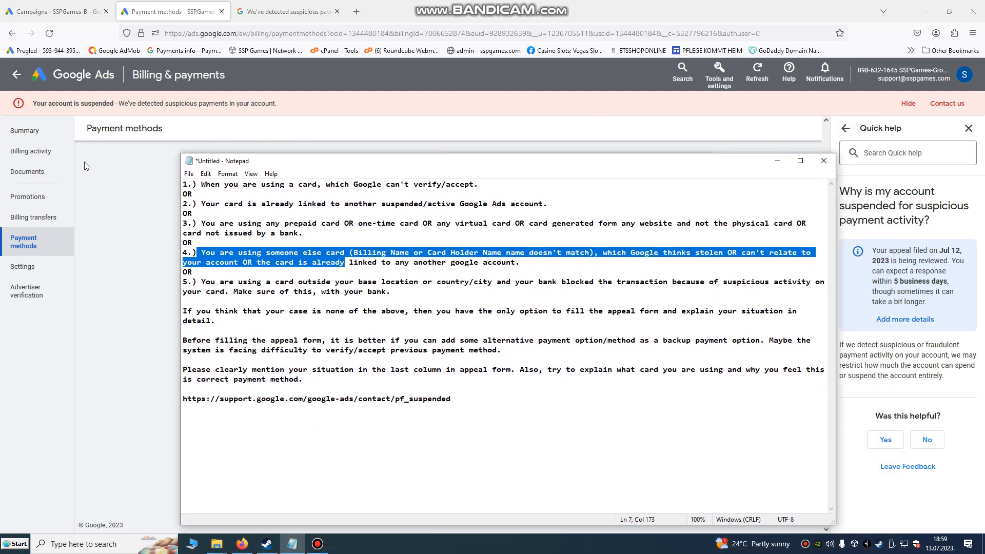
{"action": "mouse_move", "coordinate": [22, 266]}
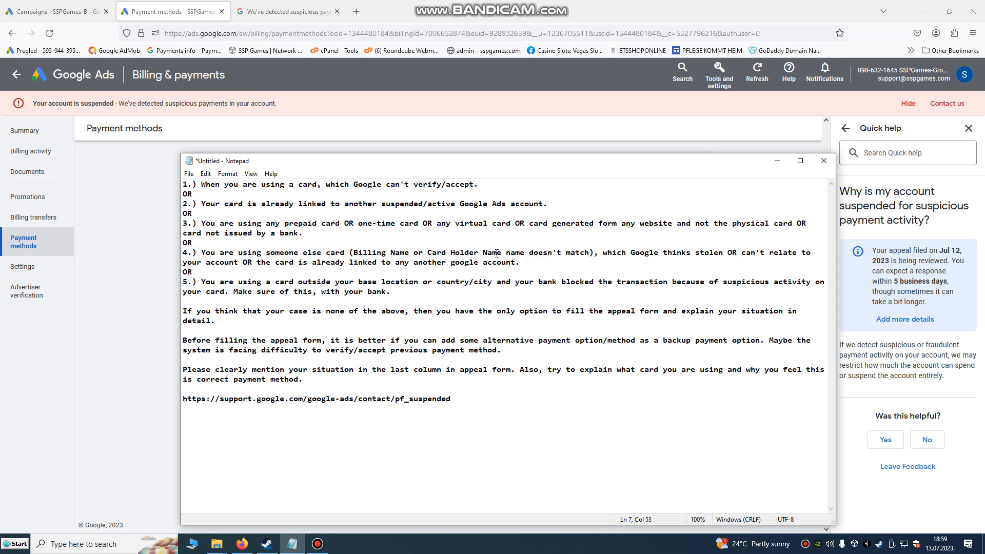
{"action": "left_click", "coordinate": [231, 271]}
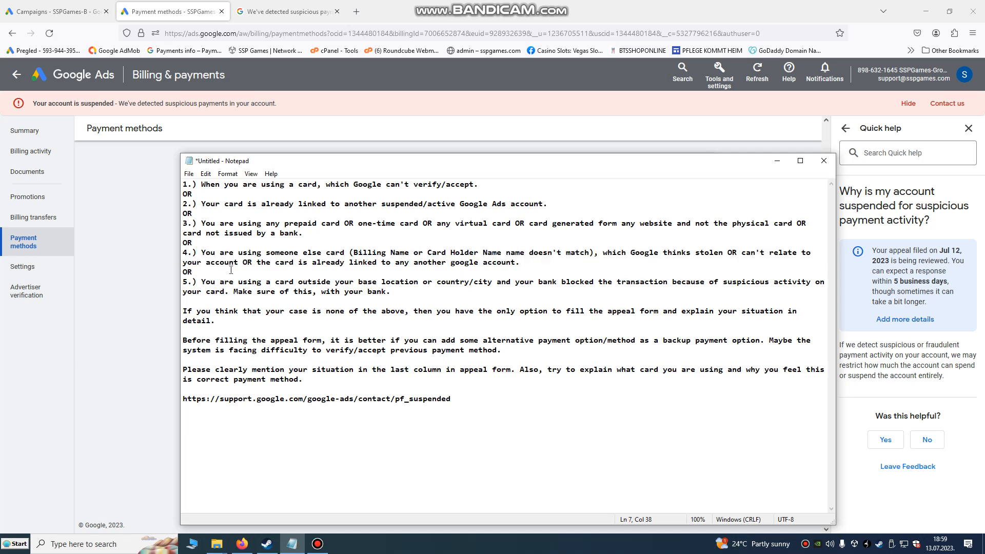
{"action": "left_click_drag", "start_coordinate": [201, 281], "coordinate": [370, 290]}
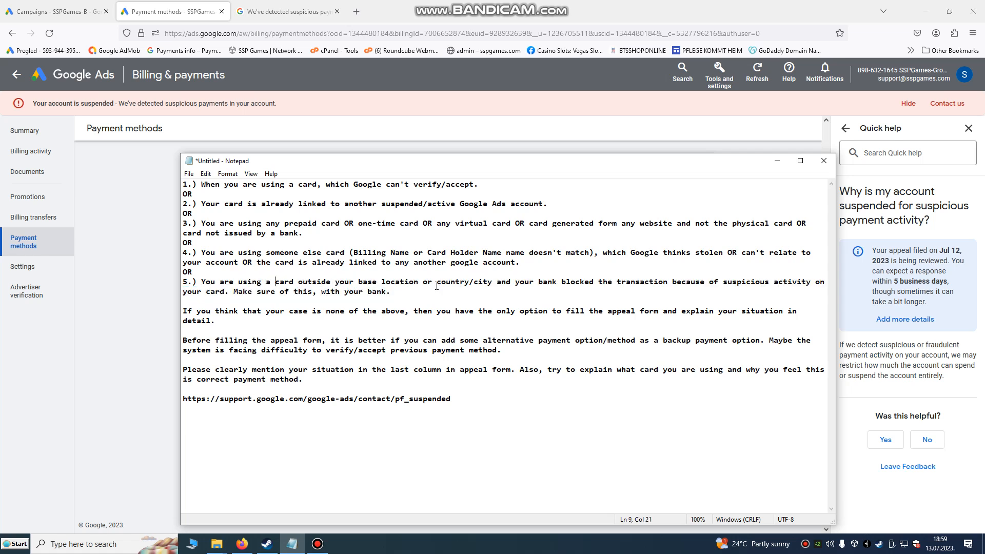
{"action": "left_click_drag", "start_coordinate": [434, 282], "coordinate": [390, 291]}
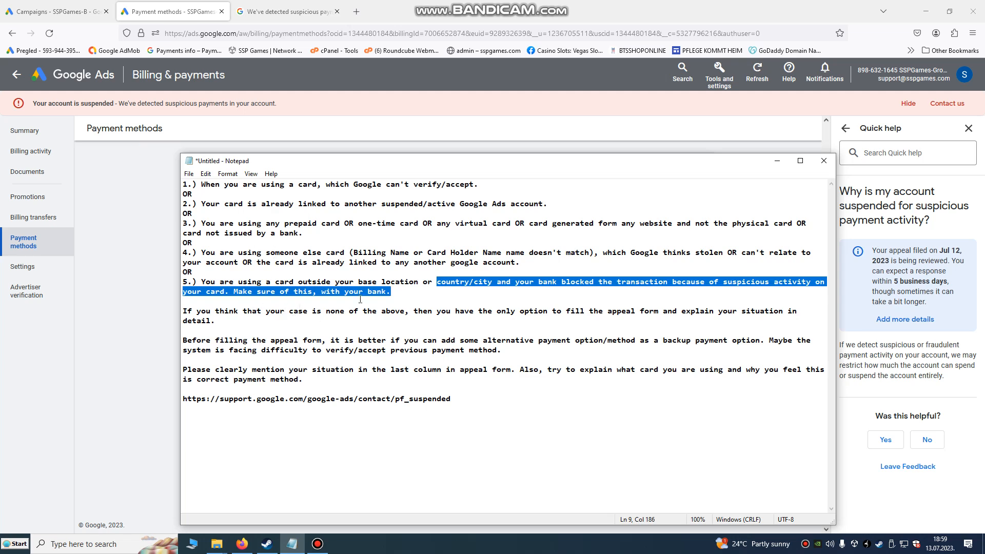
{"action": "left_click", "coordinate": [416, 288]}
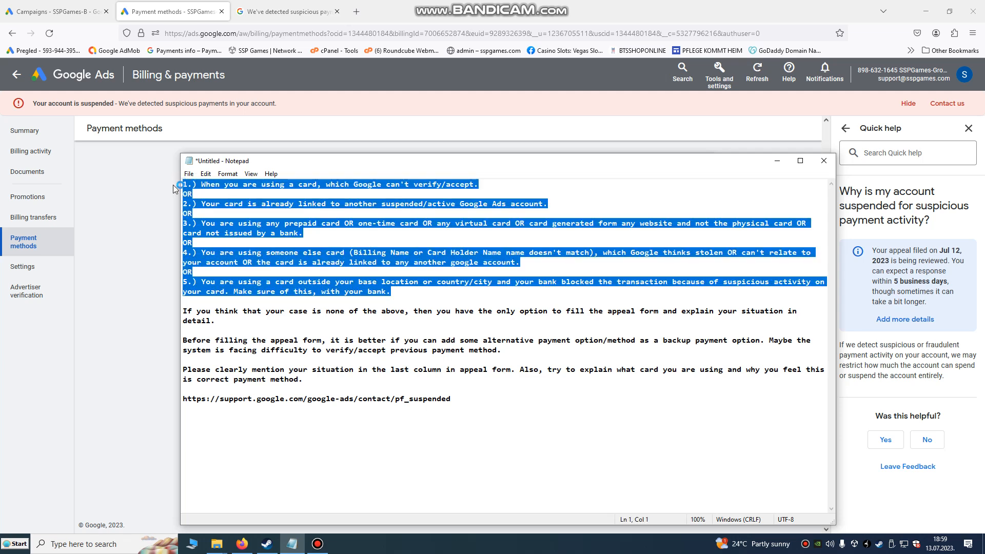
{"action": "left_click", "coordinate": [17, 74]}
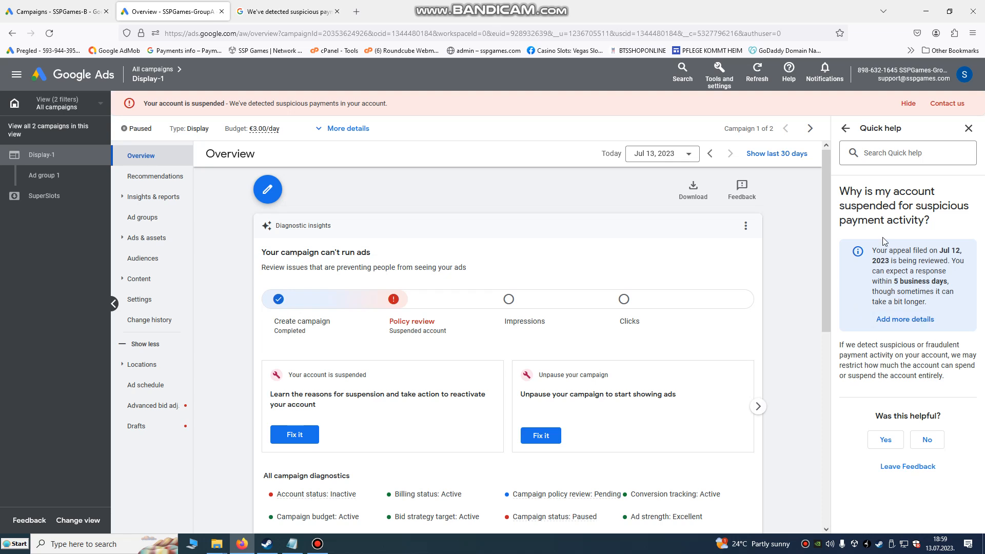
{"action": "mouse_move", "coordinate": [945, 106]}
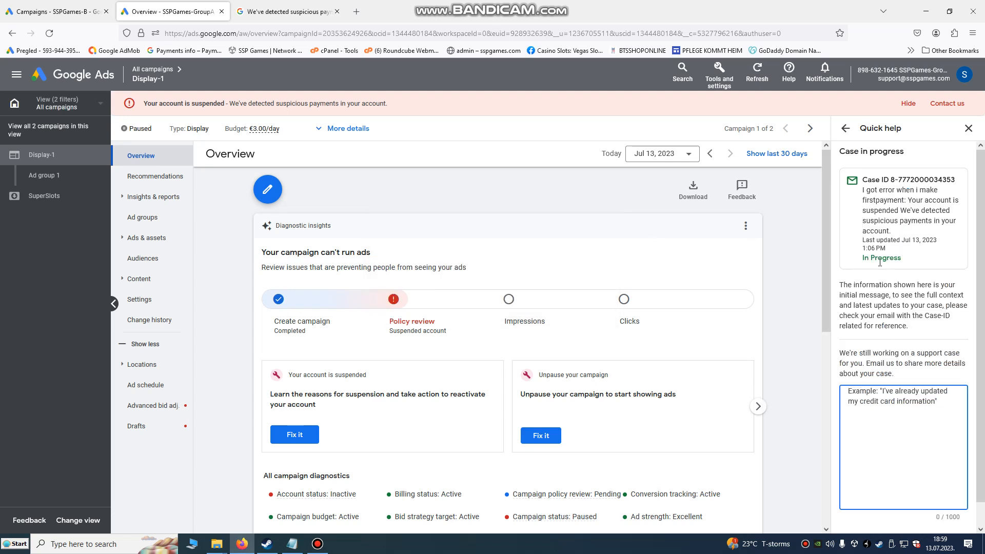
Step: Highlight the support case ID in the Quick help case-in-progress panel
{"action": "left_click_drag", "start_coordinate": [878, 179], "coordinate": [890, 191]}
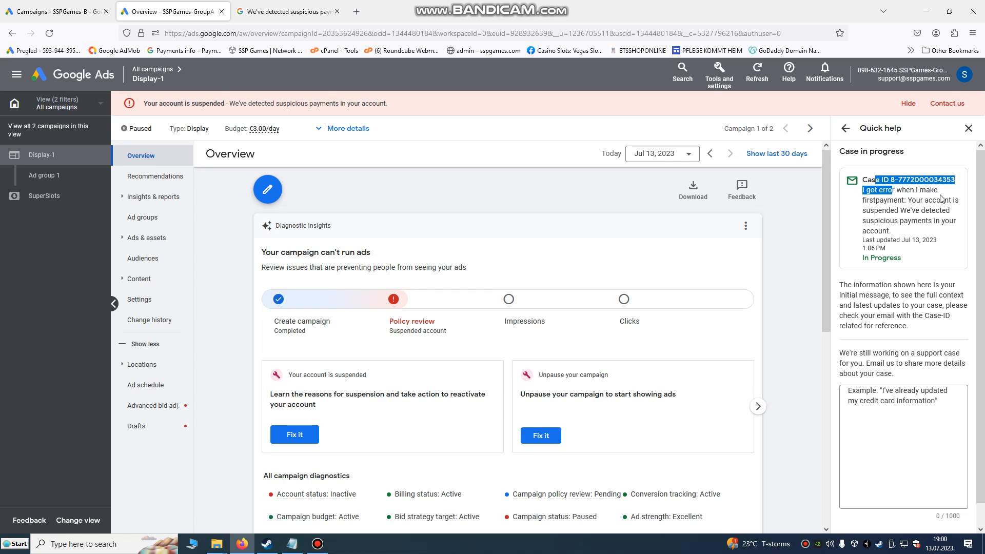
{"action": "mouse_move", "coordinate": [918, 218]}
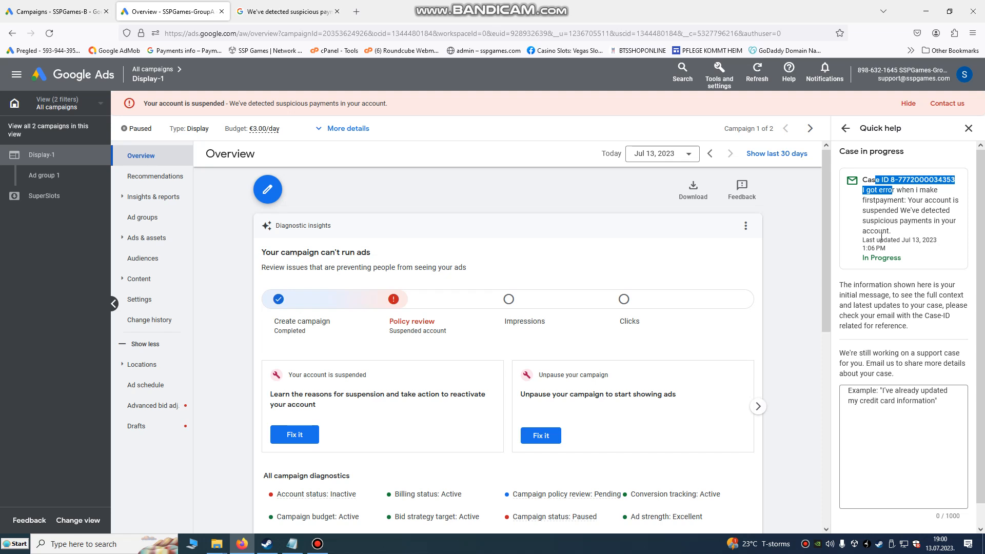
{"action": "mouse_move", "coordinate": [321, 280]}
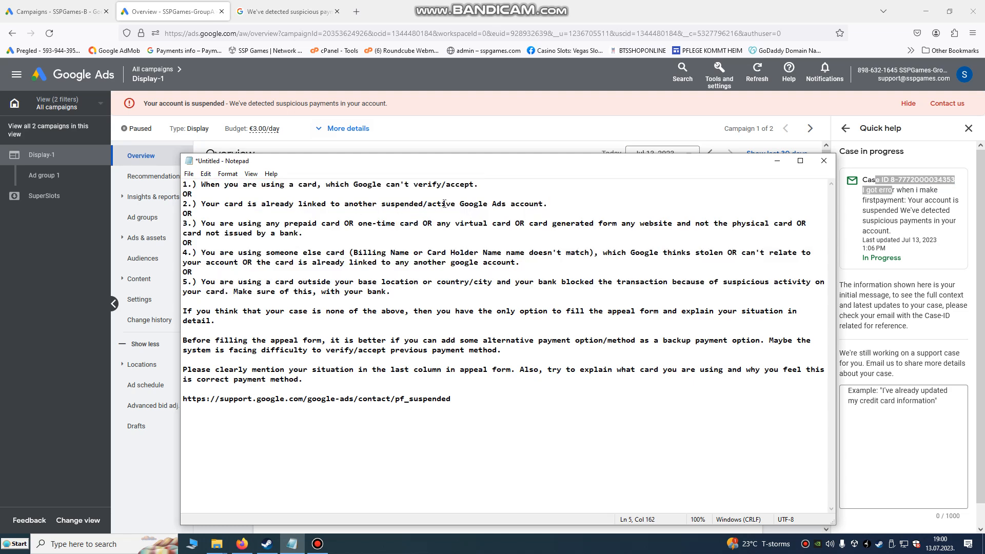
{"action": "left_click_drag", "start_coordinate": [203, 223], "coordinate": [211, 243]}
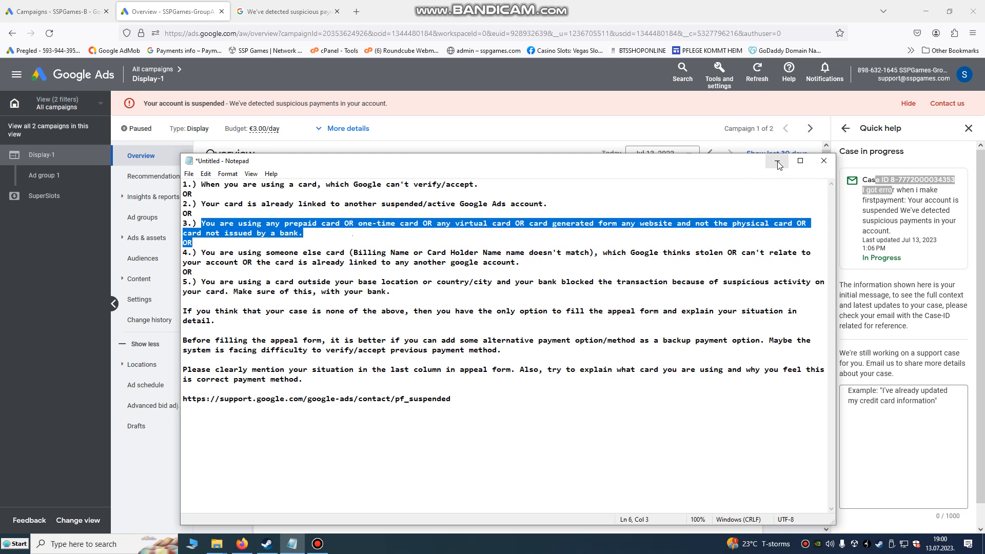
{"action": "left_click", "coordinate": [778, 165]}
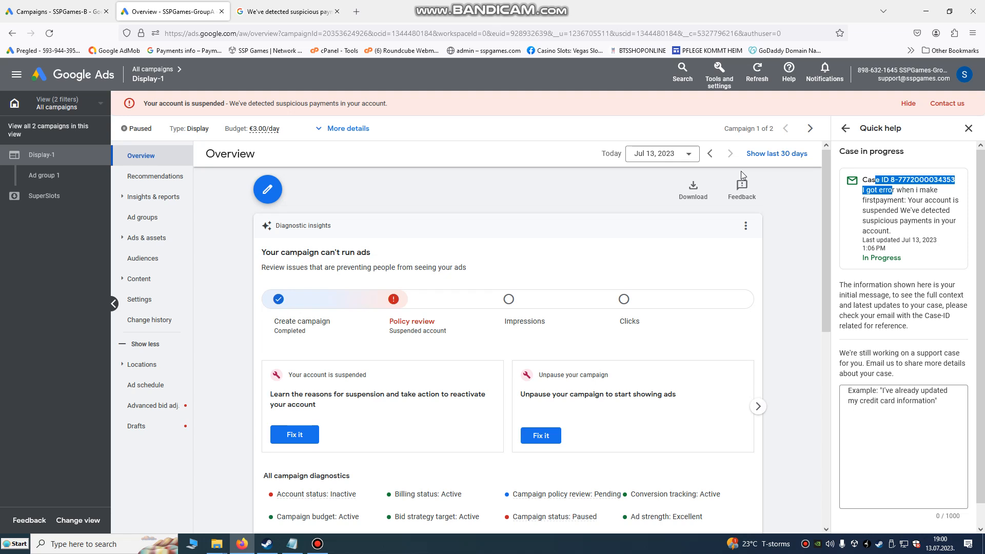
{"action": "mouse_move", "coordinate": [762, 215]}
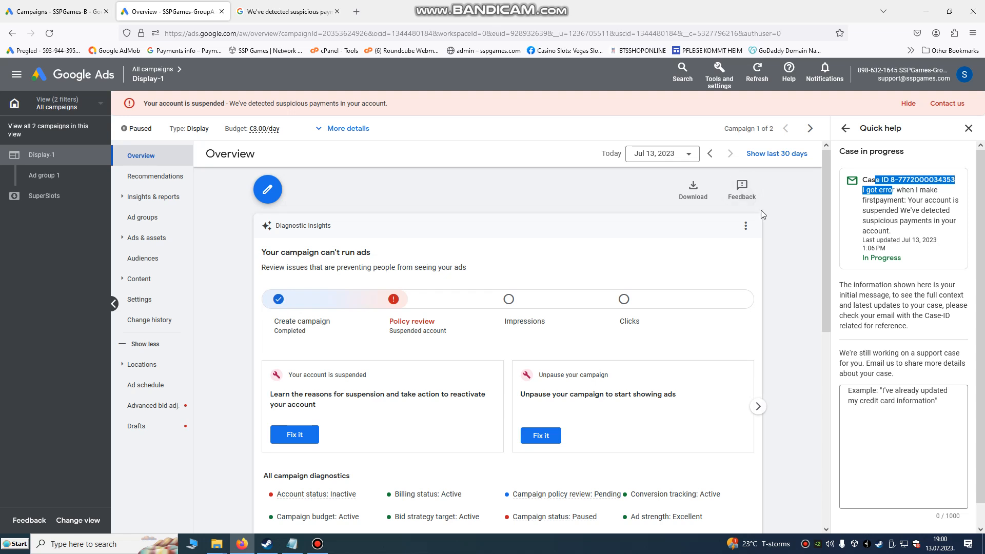
{"action": "mouse_move", "coordinate": [770, 206]}
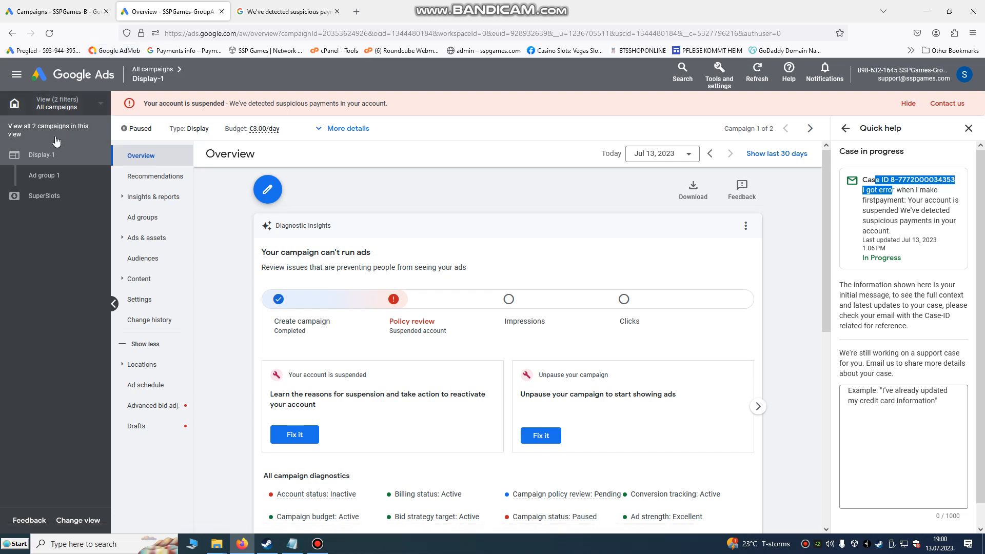
Step: Clear the case-text highlight and open the account menu listing SSPGames-B and SSPGames-GroupA
{"action": "left_click", "coordinate": [57, 103]}
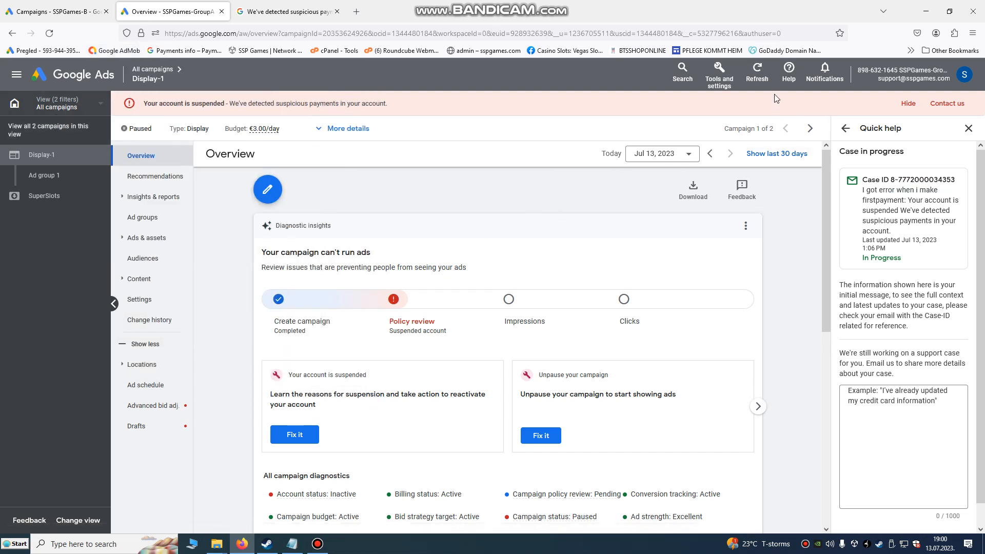
{"action": "mouse_move", "coordinate": [964, 74]}
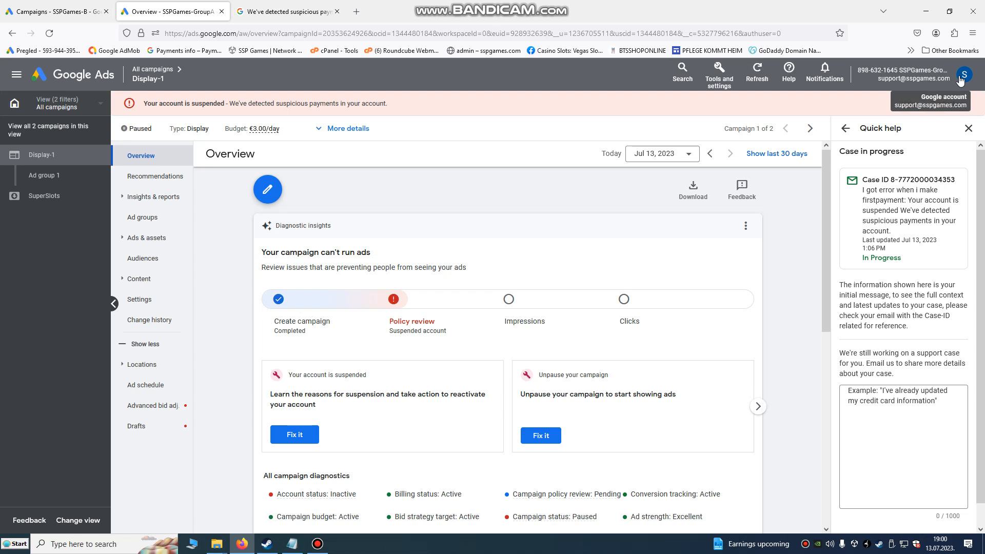
{"action": "left_click", "coordinate": [961, 73]}
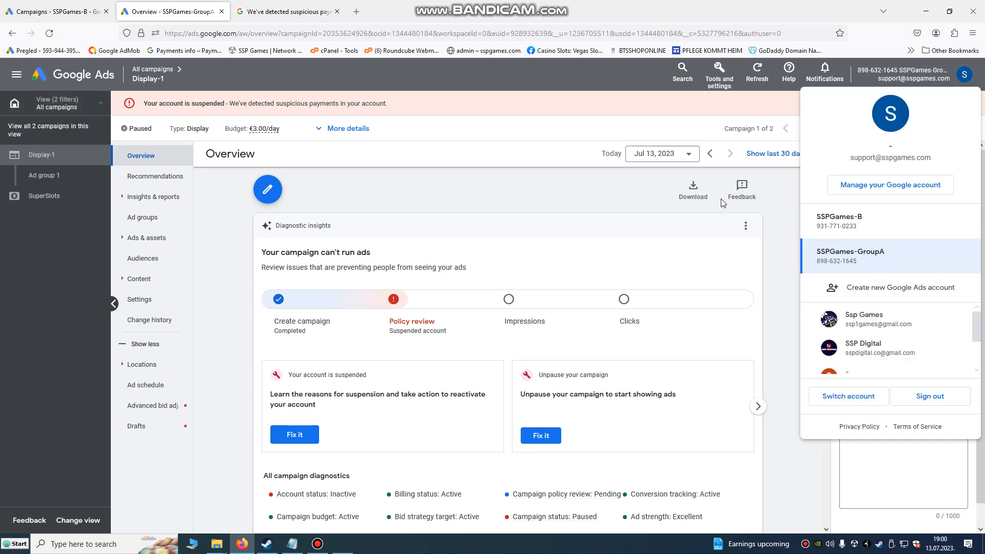